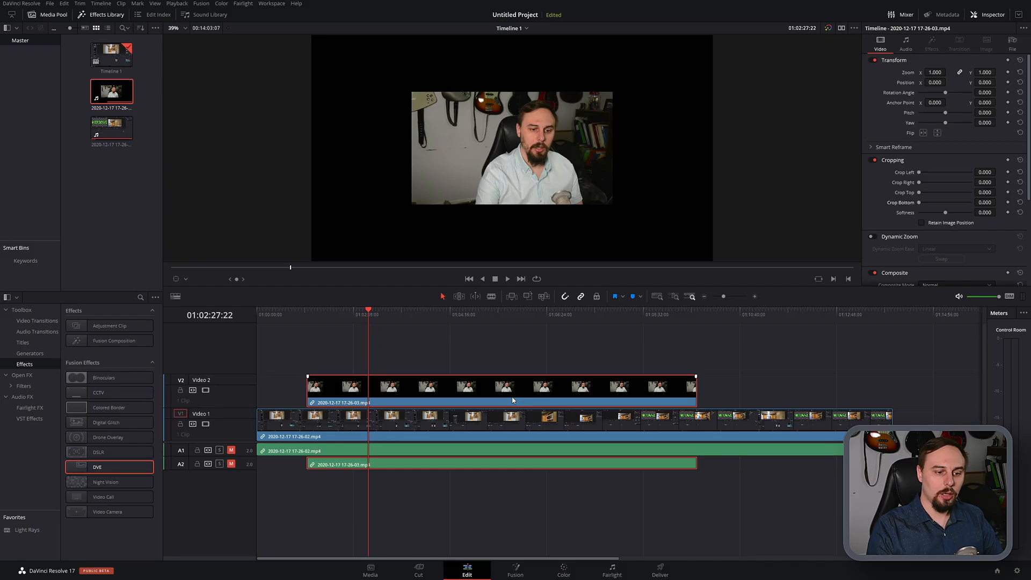
mouse_move(503, 387)
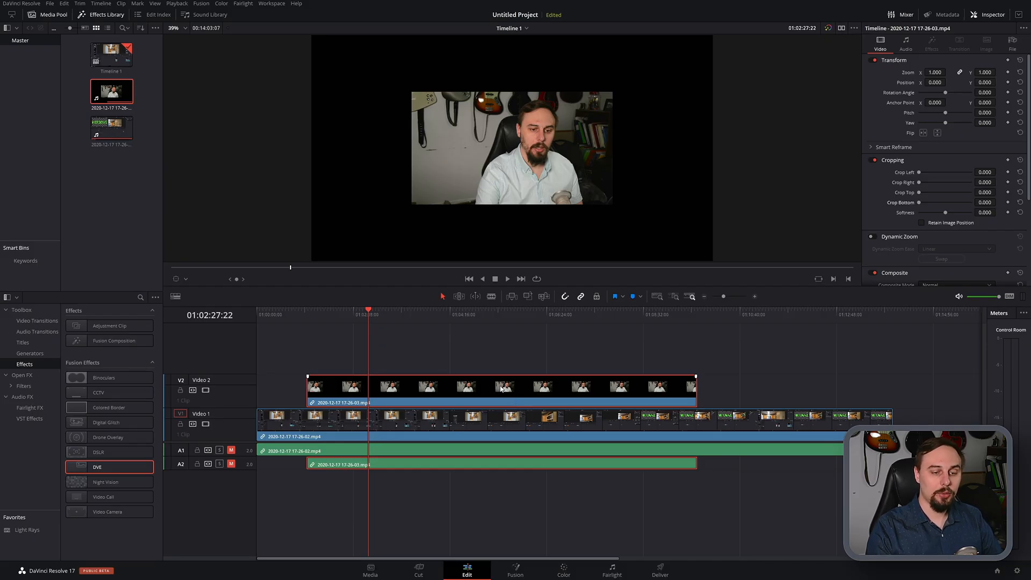
- Apply the DVE effect to the Video 2 facecam clip and select it for editing
click(282, 315)
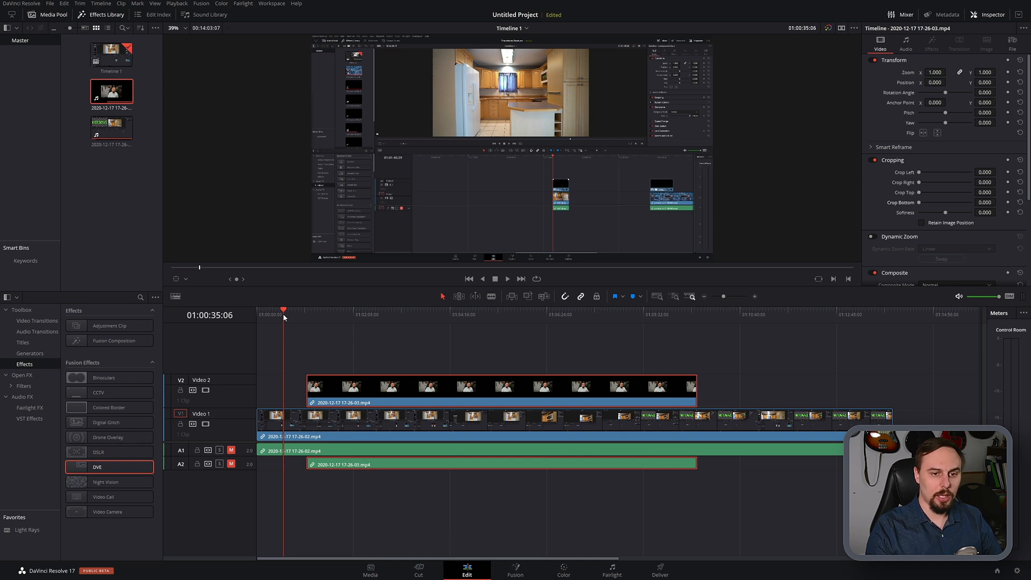
mouse_move(365, 318)
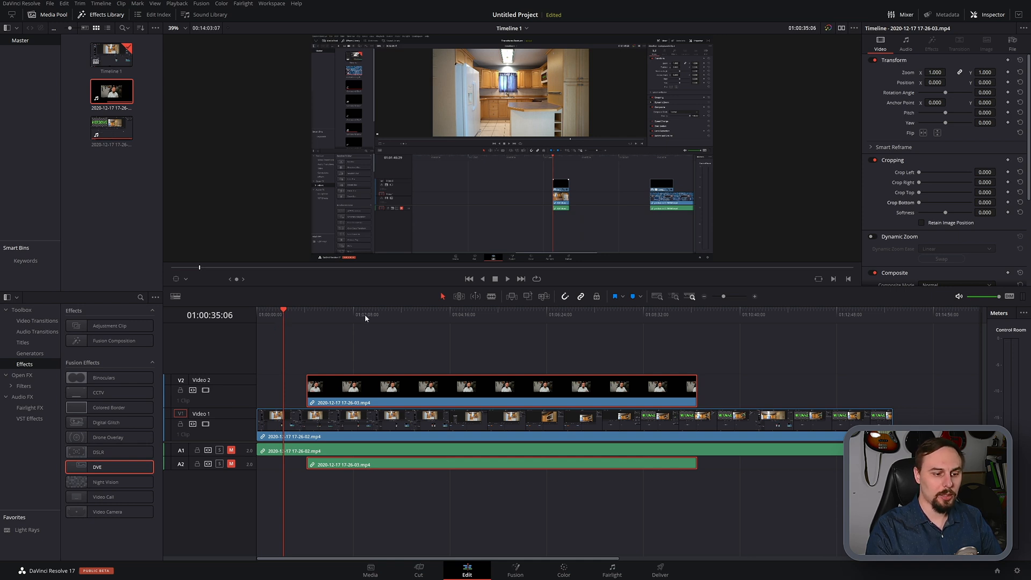
click(364, 315)
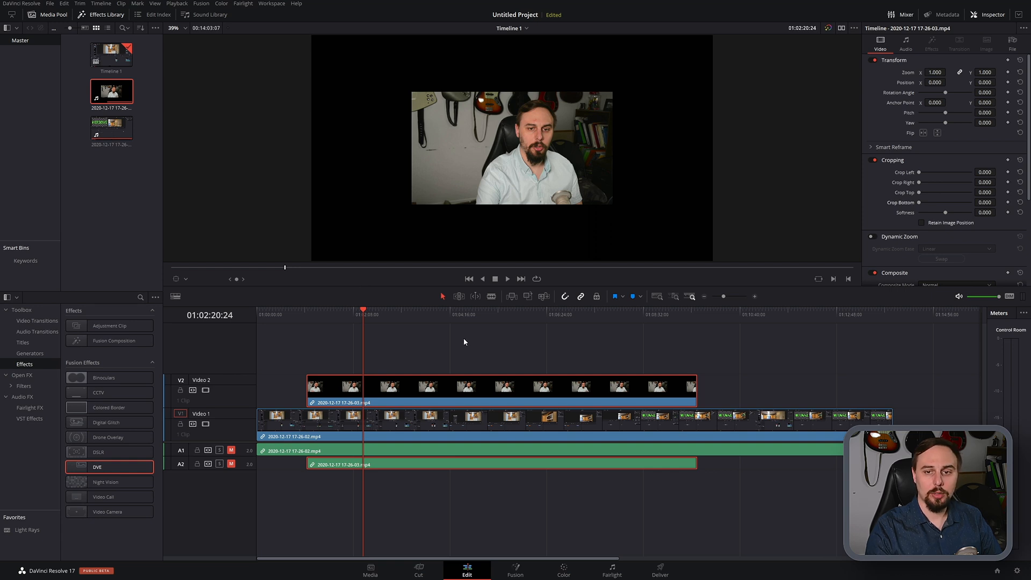
mouse_move(463, 336)
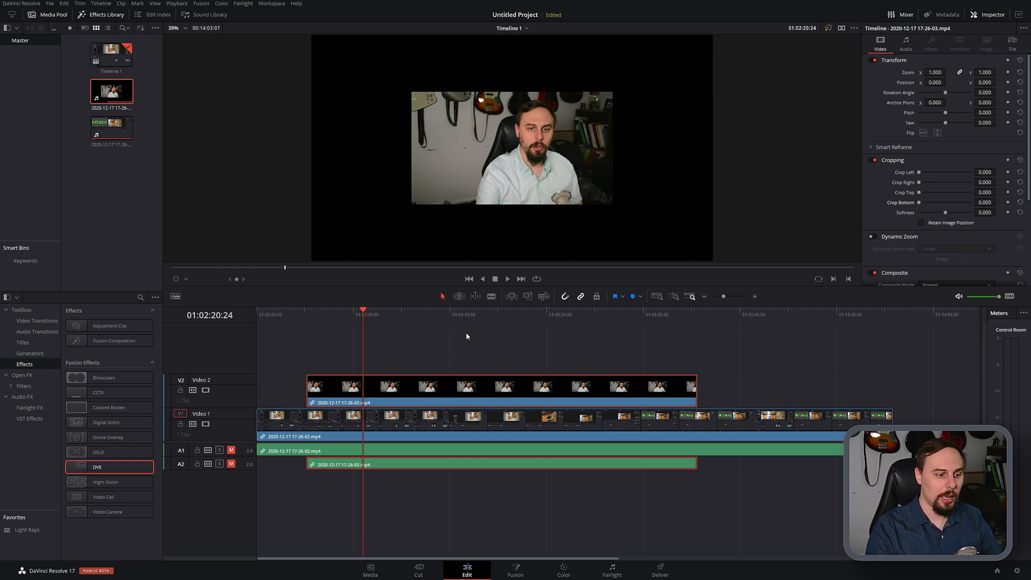
mouse_move(483, 334)
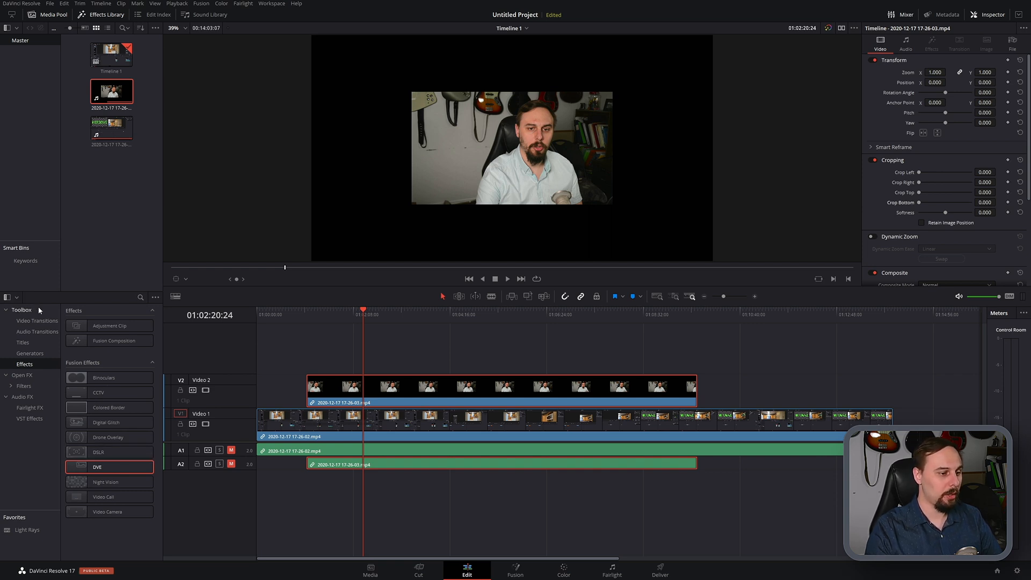
mouse_move(34, 373)
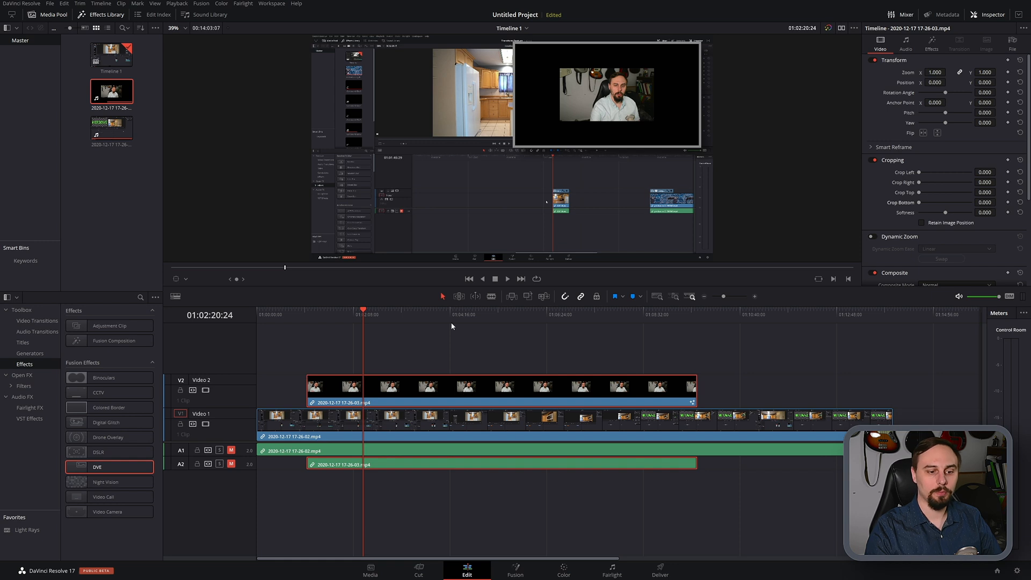
click(384, 394)
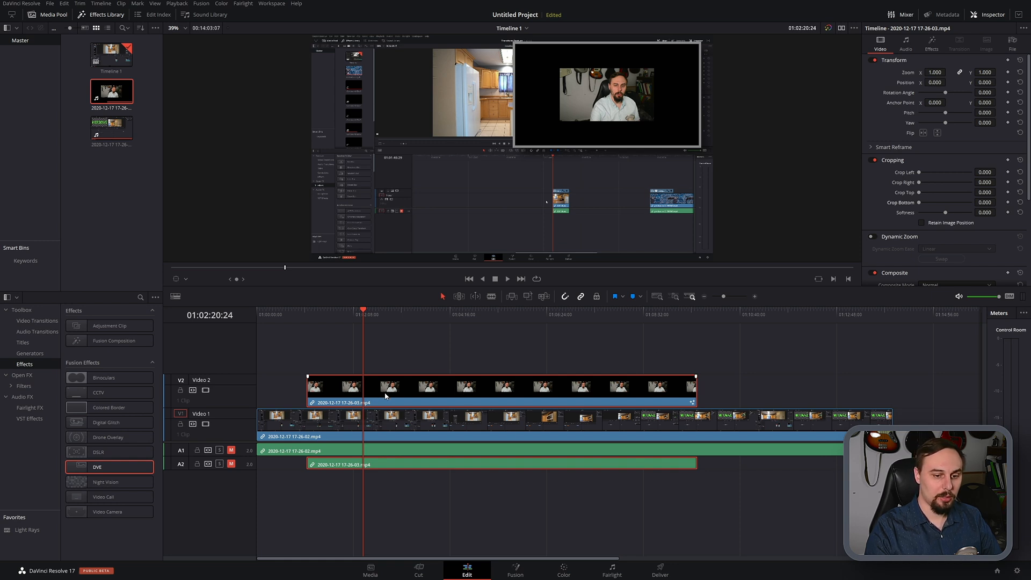
mouse_move(459, 381)
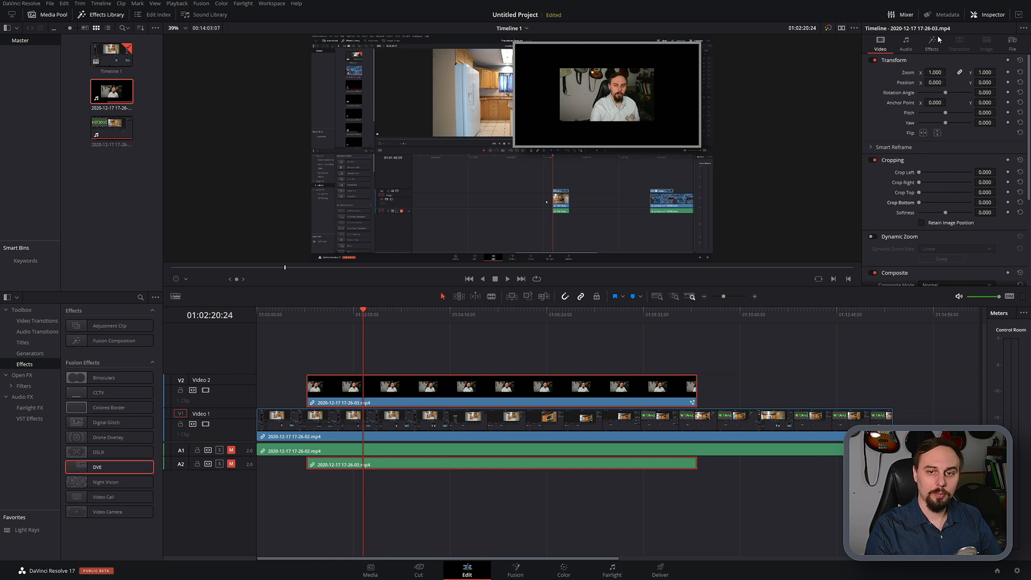
- In the DVE Border settings, crop the inset to width 0.394 and height 0.528
click(931, 43)
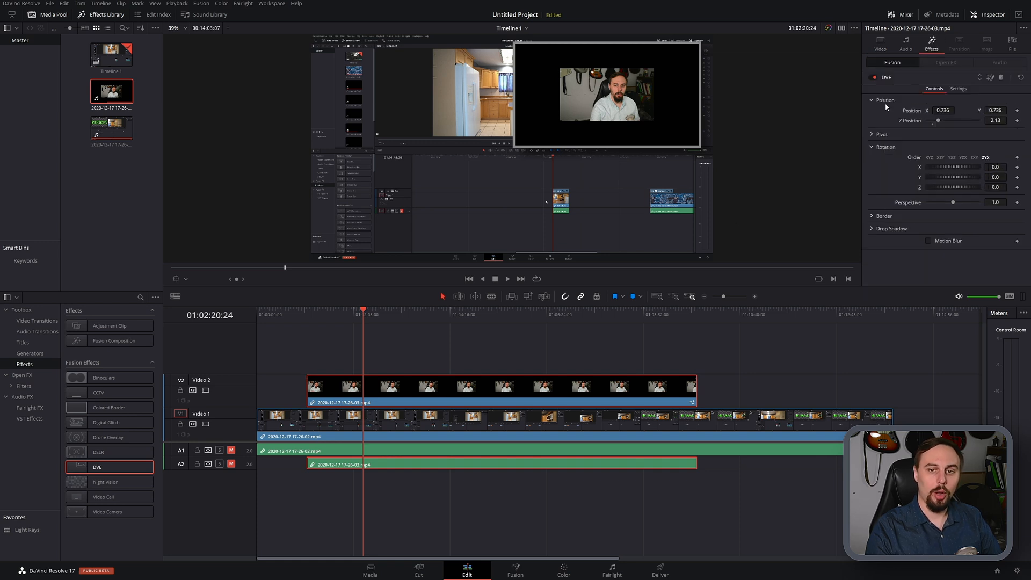
mouse_move(891, 192)
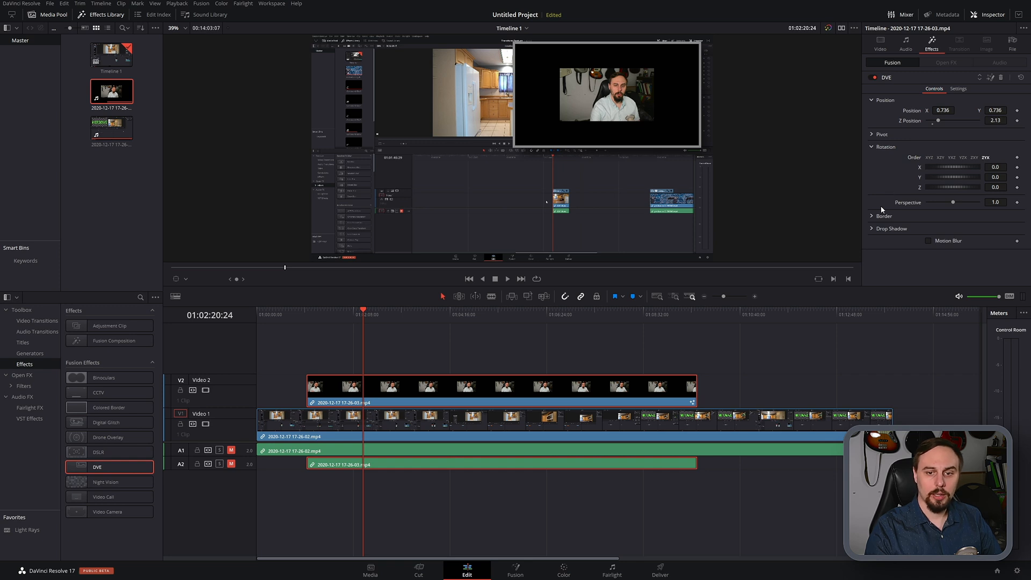
mouse_move(876, 210)
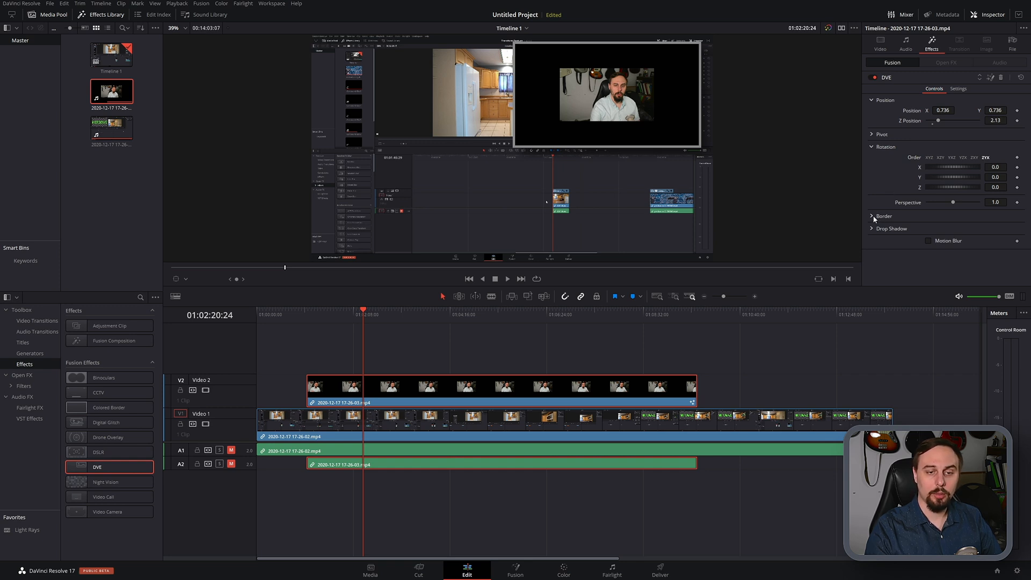
click(883, 216)
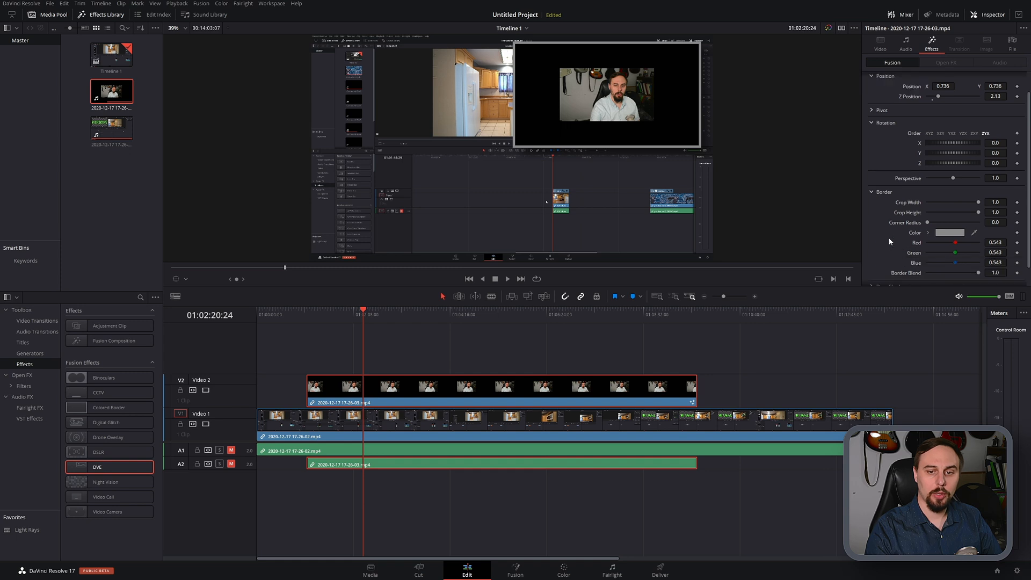
scroll(down, 3)
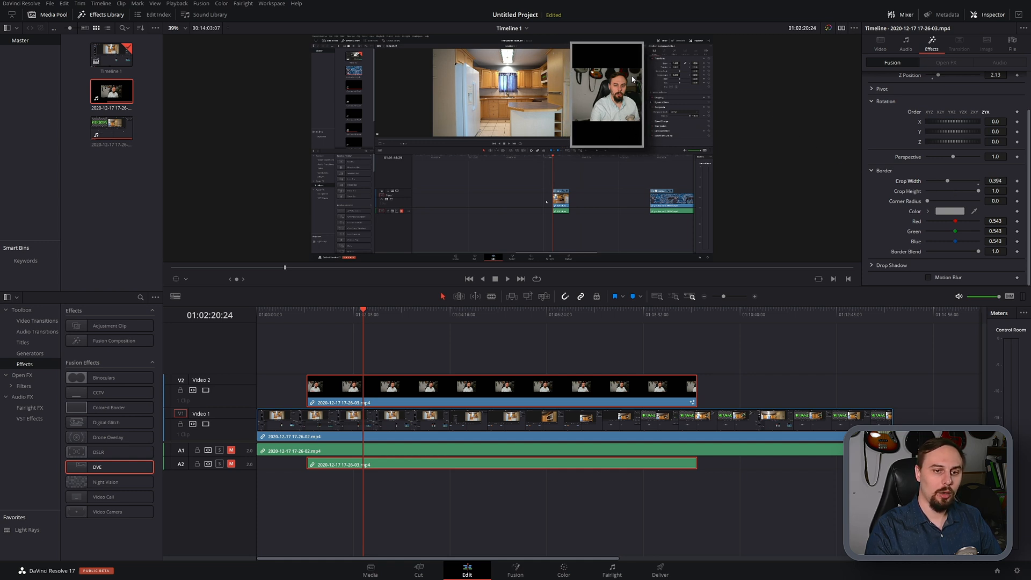
mouse_move(839, 129)
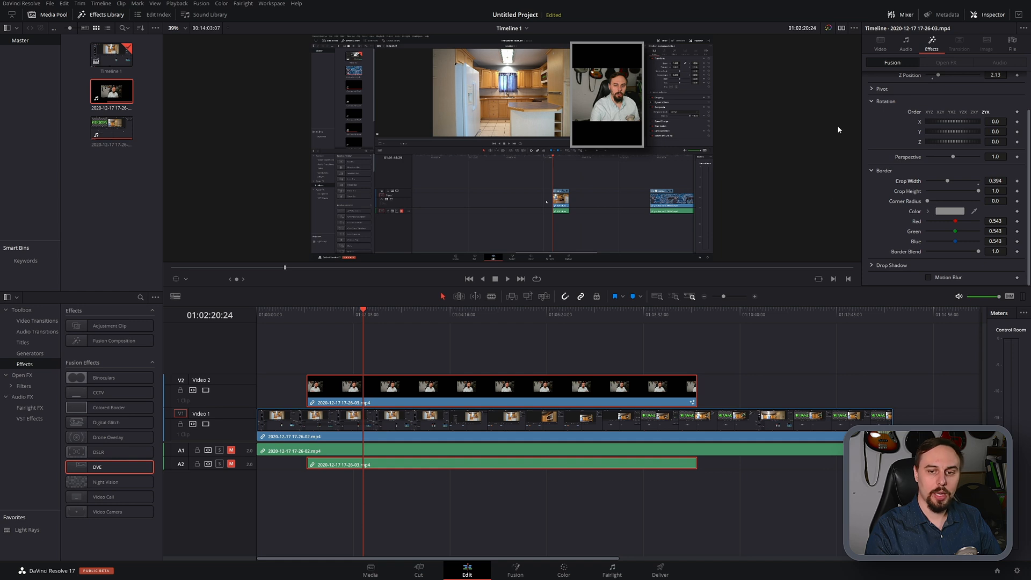
mouse_move(710, 206)
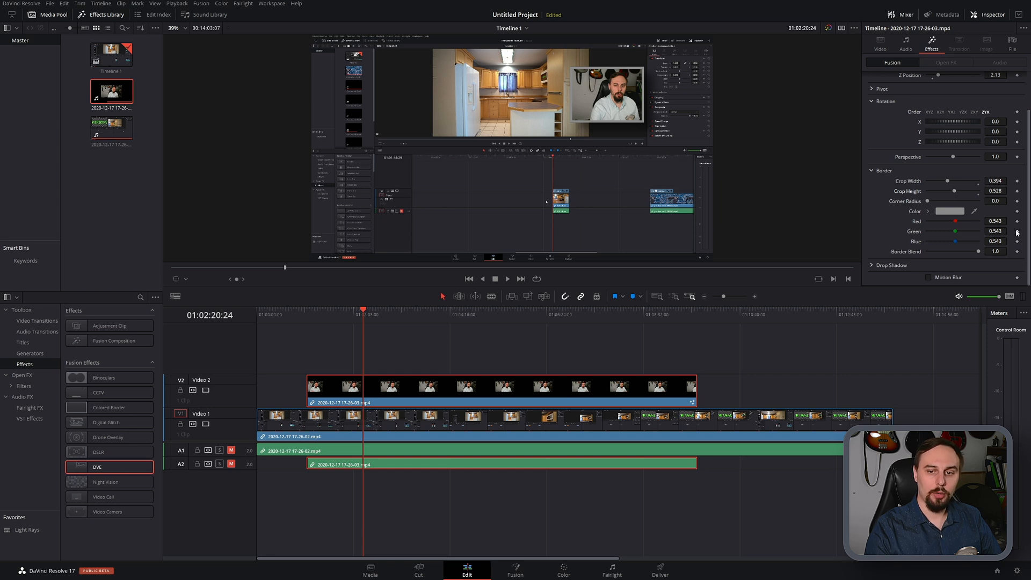
mouse_move(870, 206)
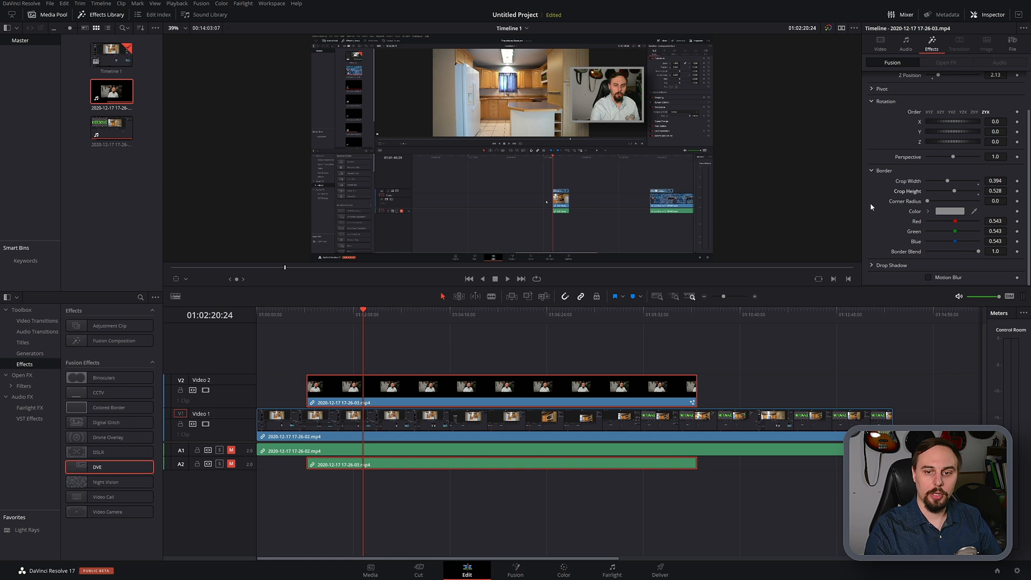
mouse_move(635, 72)
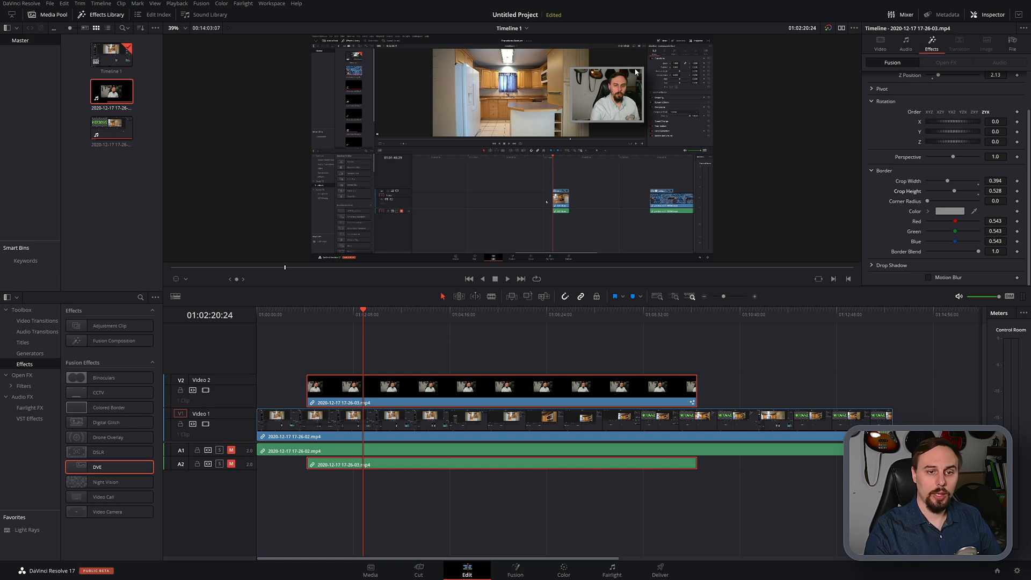
mouse_move(639, 98)
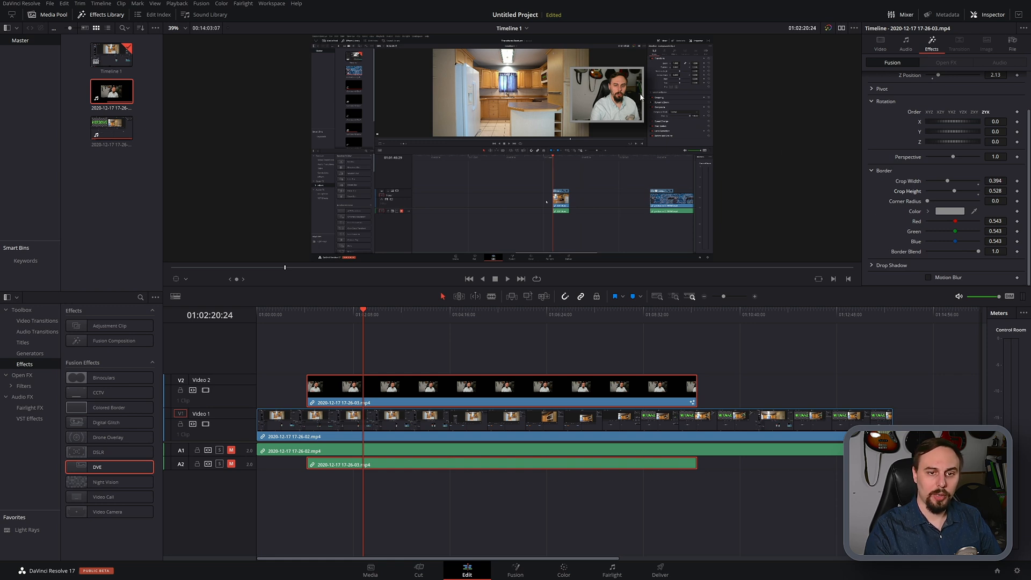
mouse_move(926, 204)
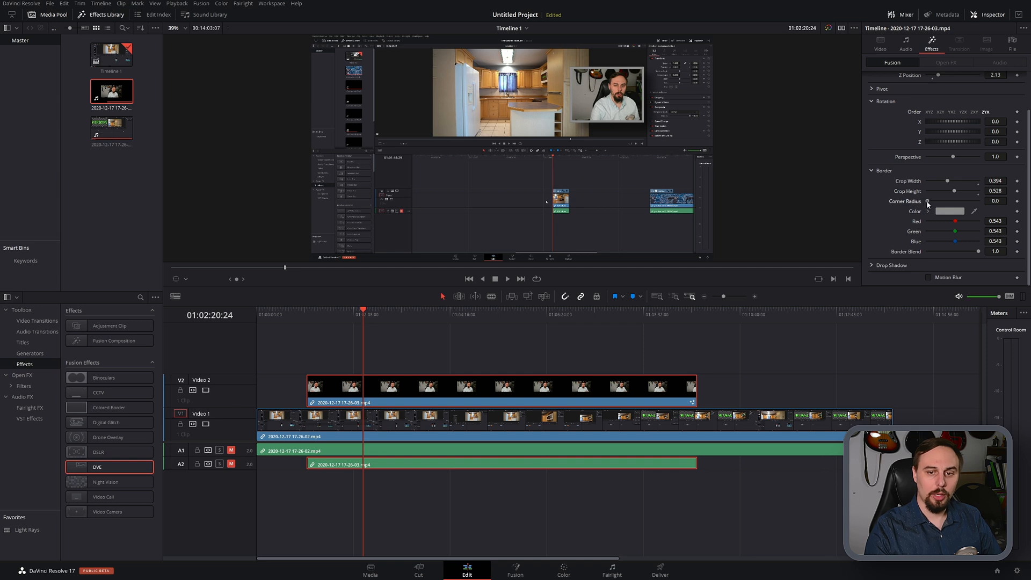
- Round the facecam inset's corners with a Corner Radius of 0.173
click(972, 200)
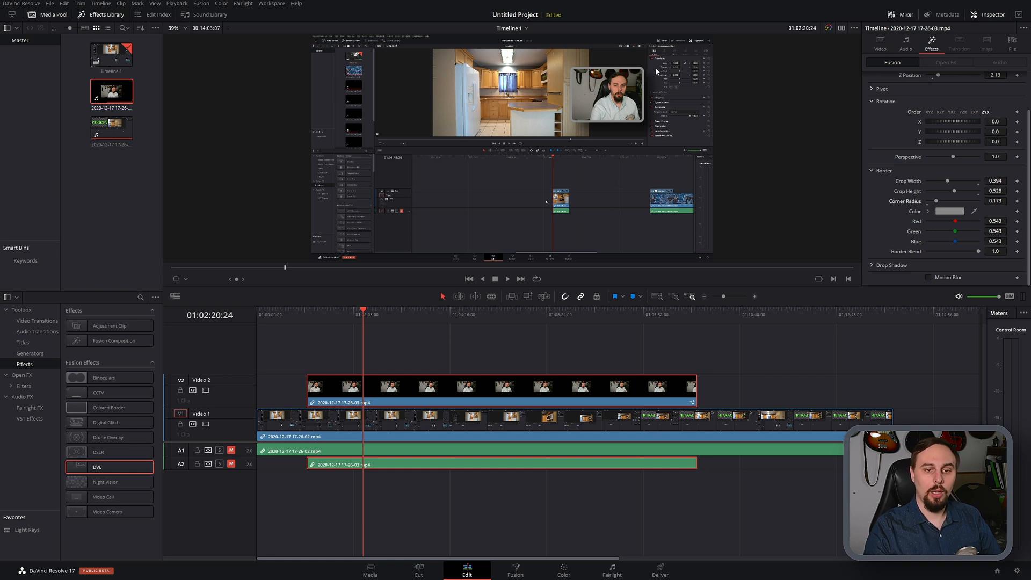
- Set the DVE border colour to lime green
click(949, 211)
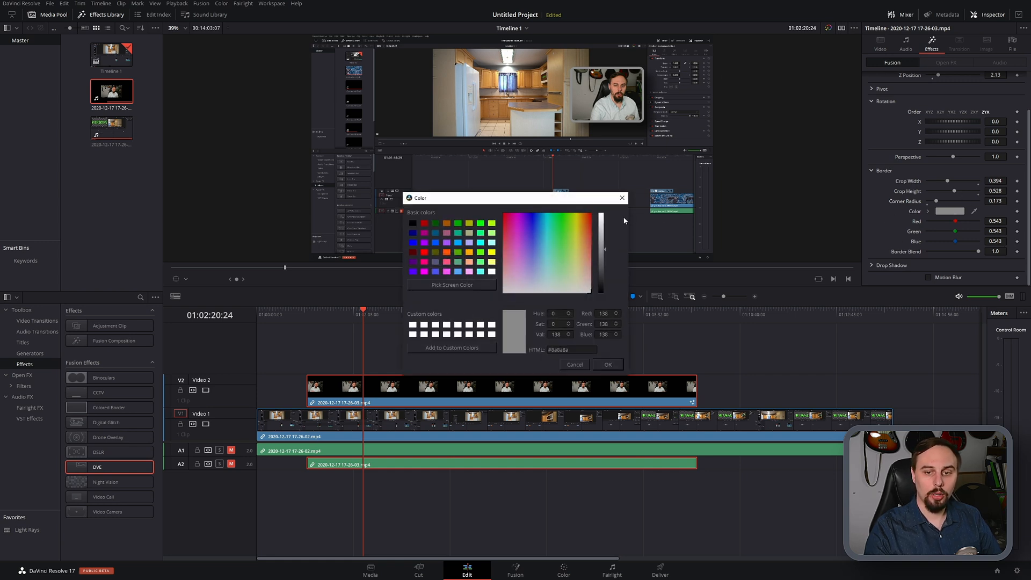
click(566, 216)
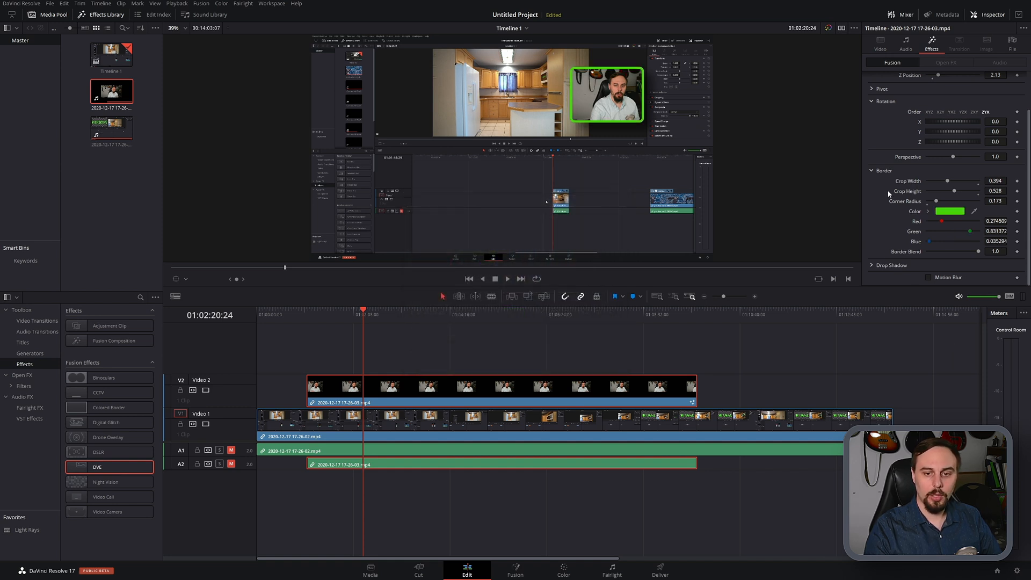
- Give the inset a black drop shadow at strength 0.323 and distance 0.0583 after previewing pink
scroll(down, 3)
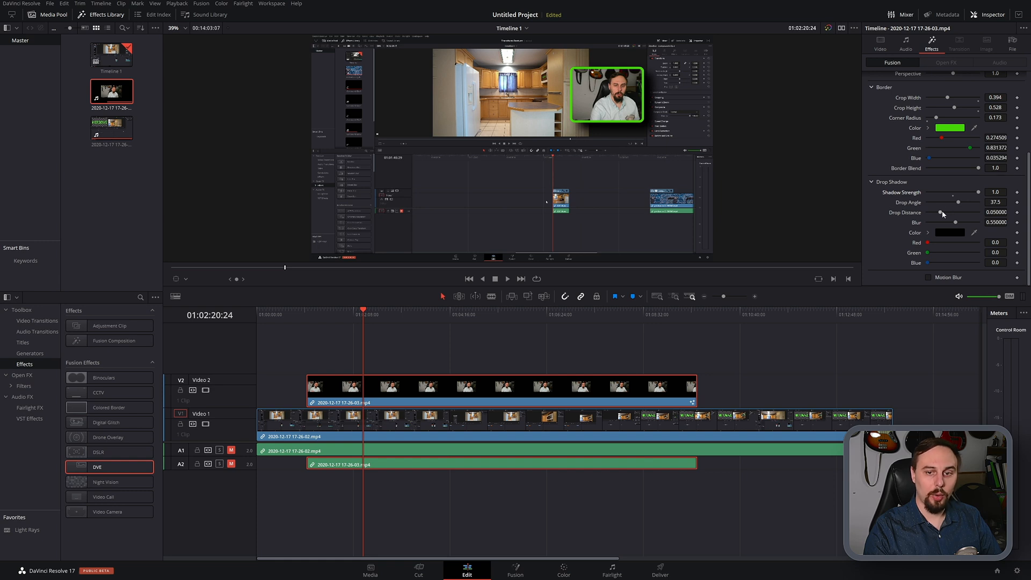
mouse_move(958, 205)
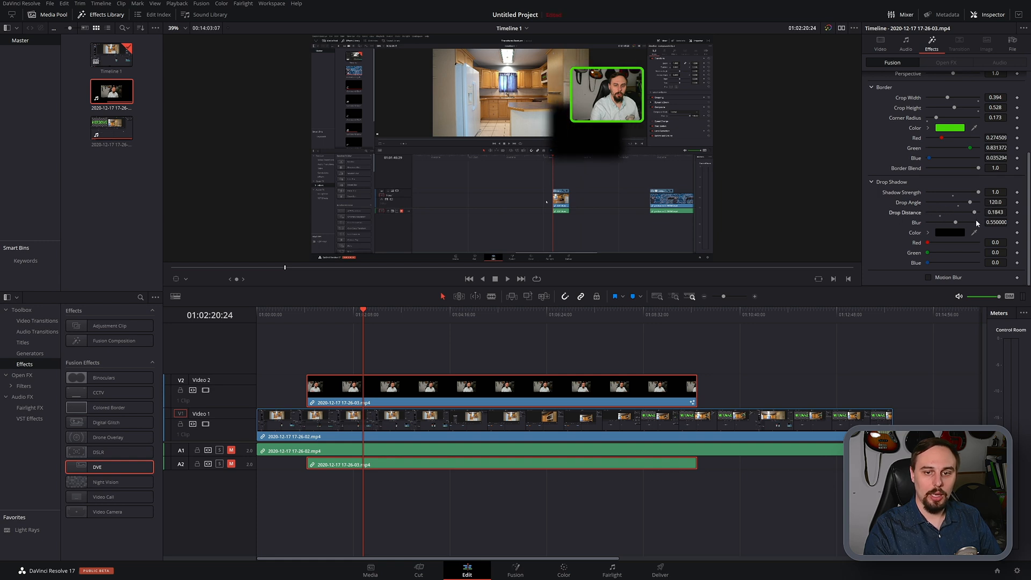
click(950, 232)
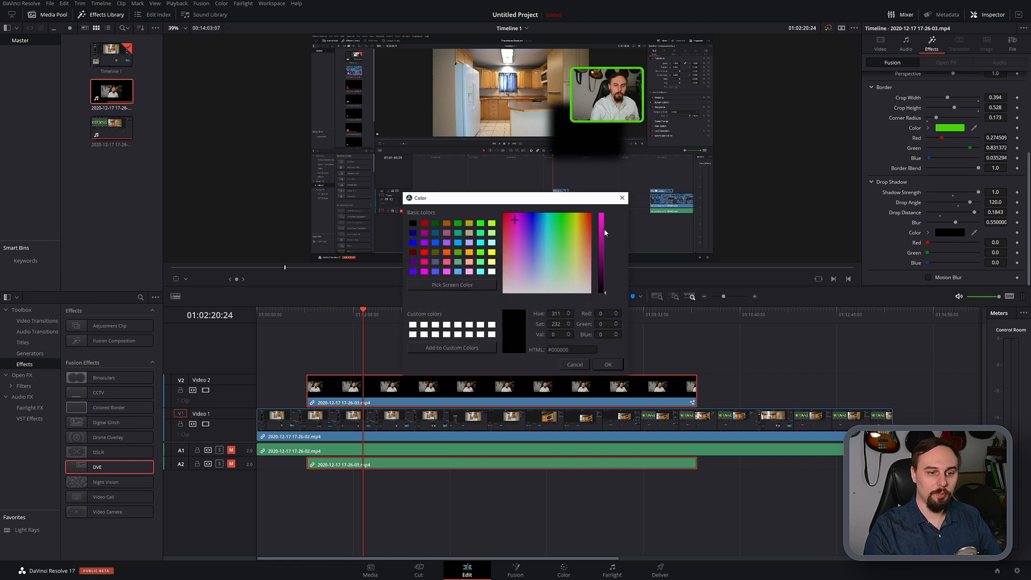
click(605, 363)
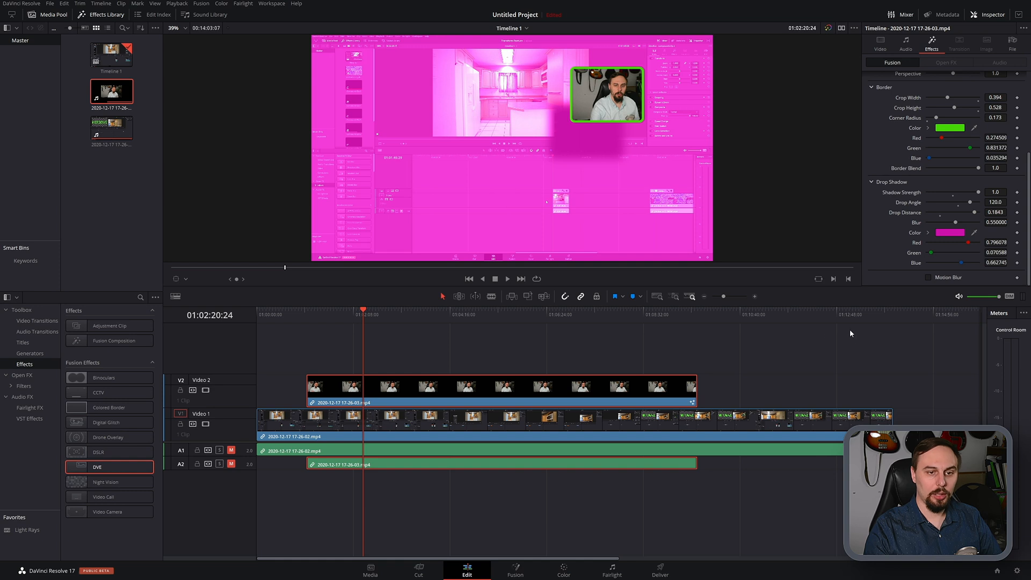
click(949, 232)
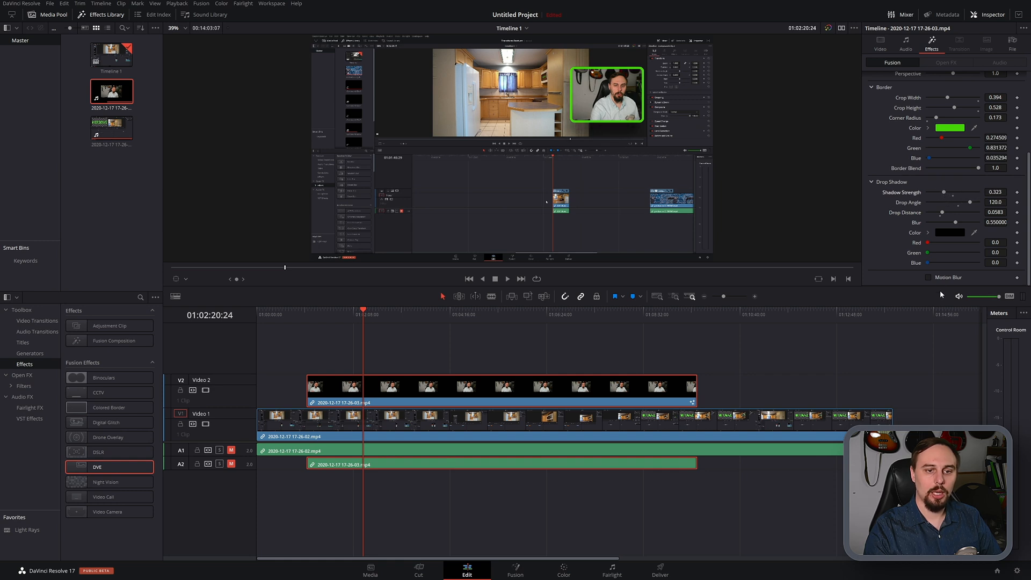
scroll(up, 3)
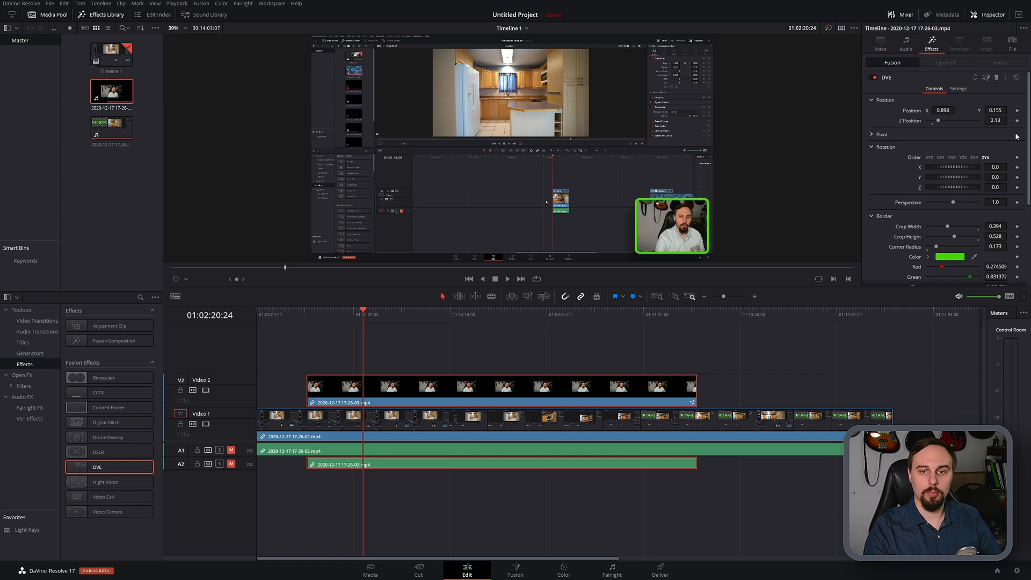
mouse_move(936, 147)
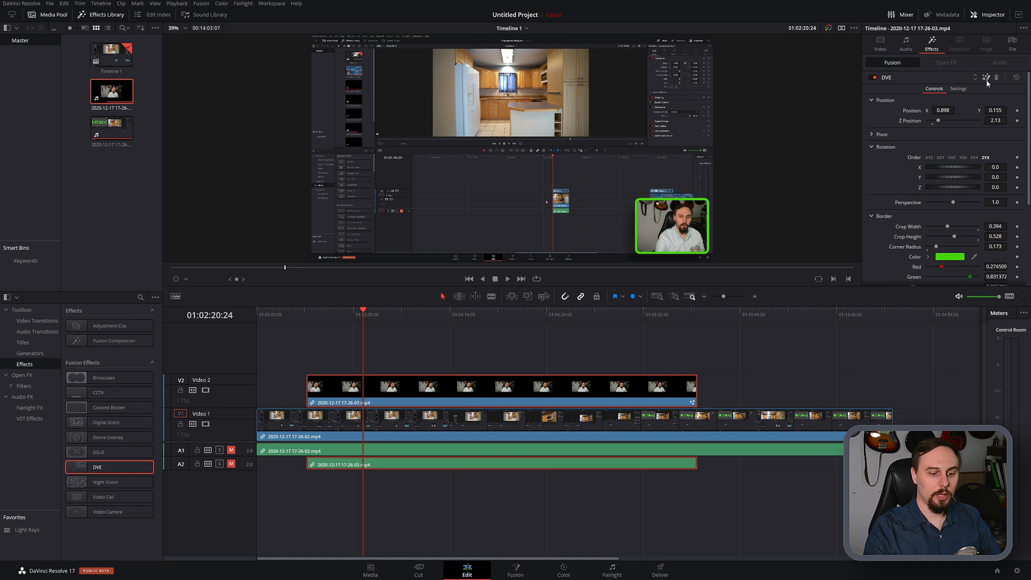
- Save the DVE node's settings from the Fusion page as a file named CAM TEST
click(514, 570)
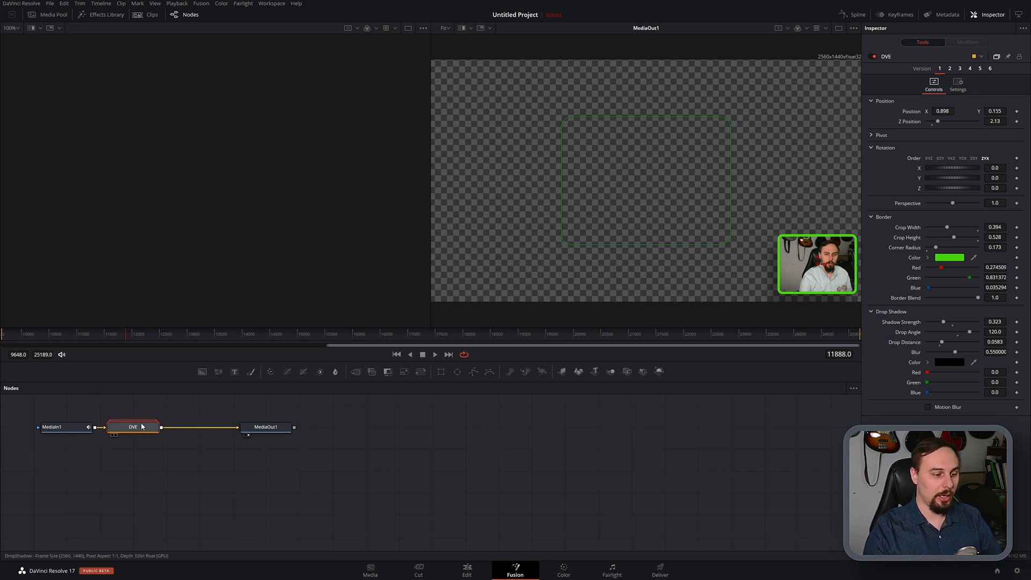
right_click(133, 426)
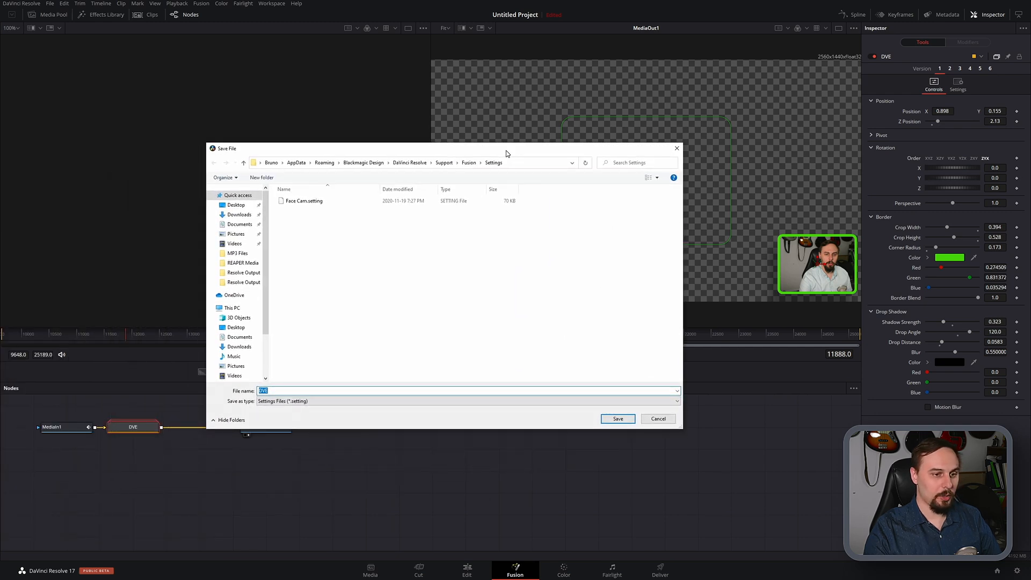
mouse_move(366, 294)
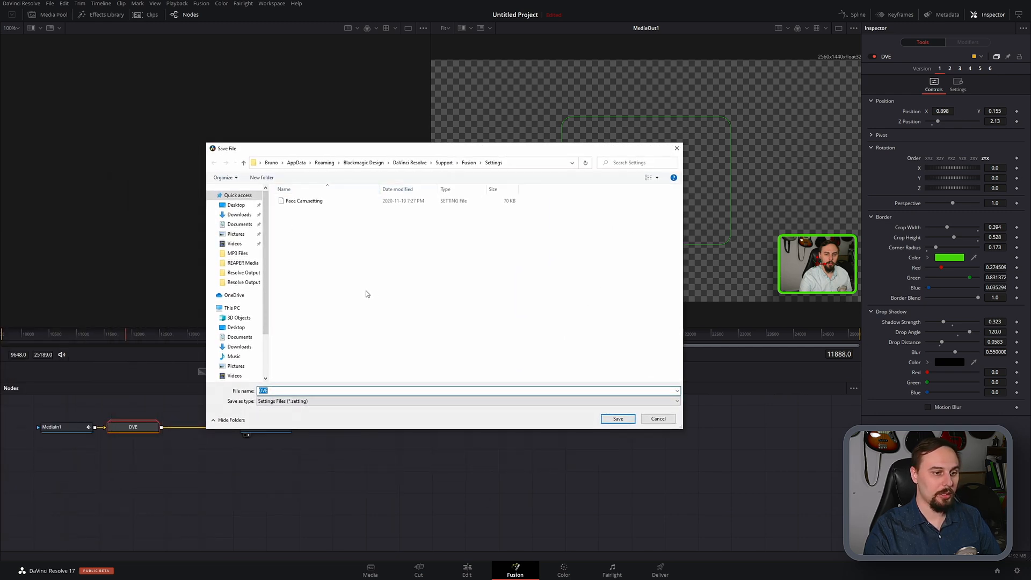
mouse_move(379, 367)
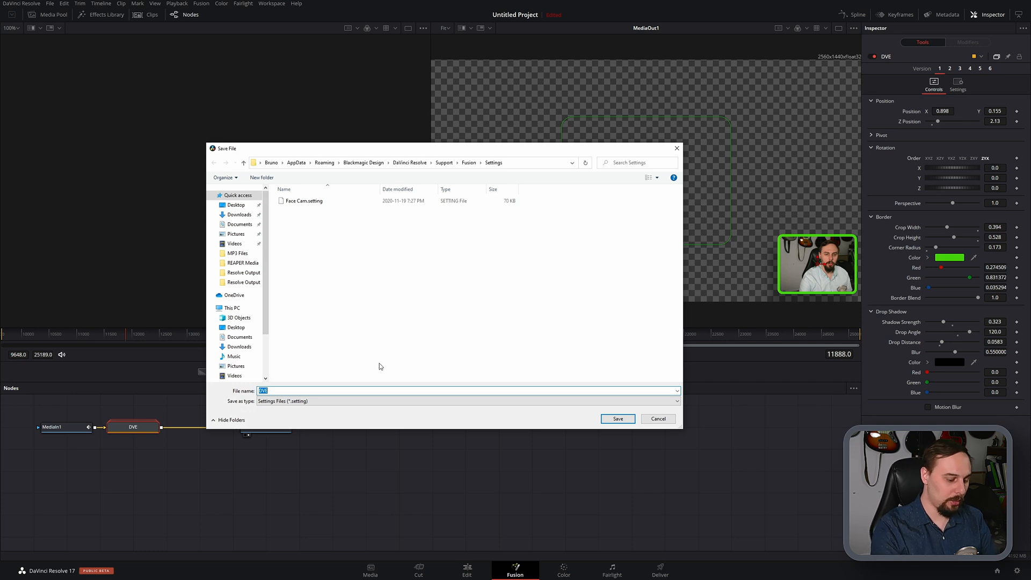
text(CAM TEST)
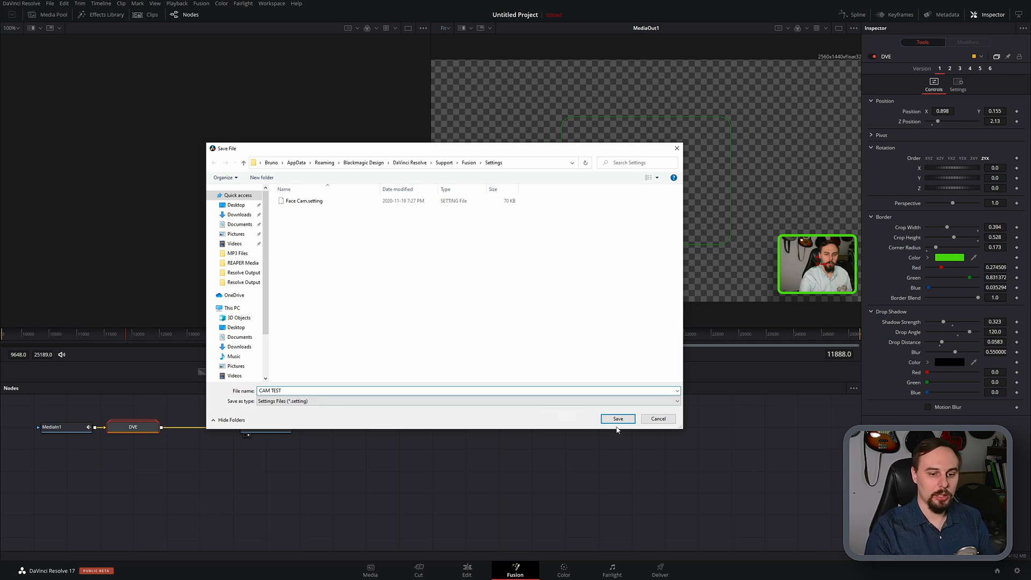
click(616, 418)
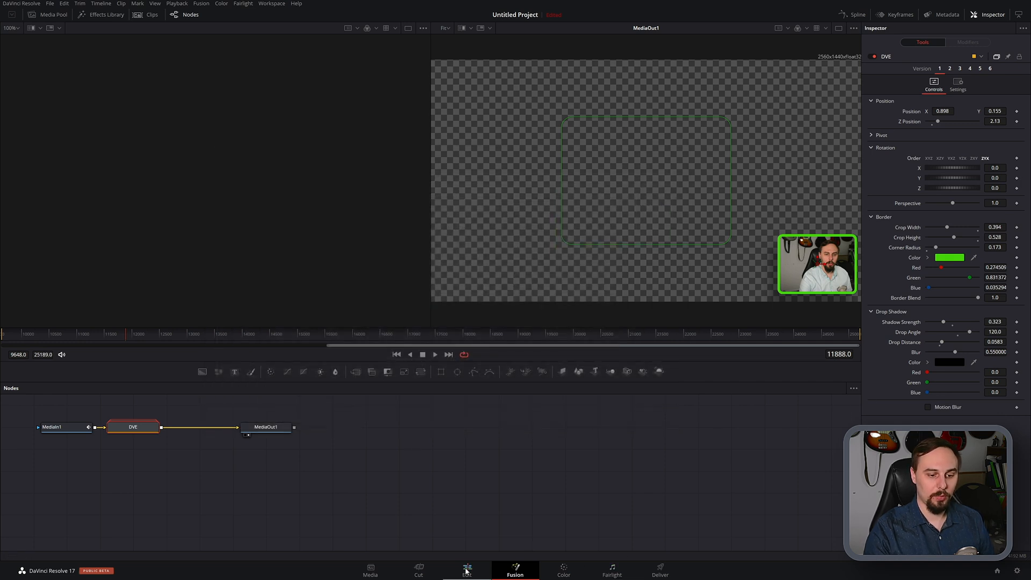
- Return to the Edit page and review the facecam clip's transform and effect settings
click(465, 570)
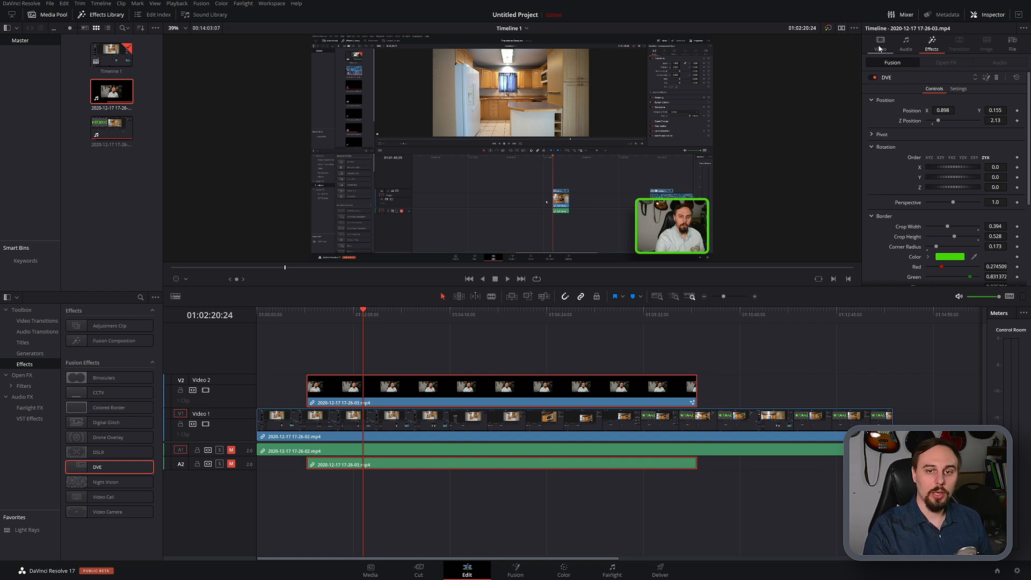
click(880, 44)
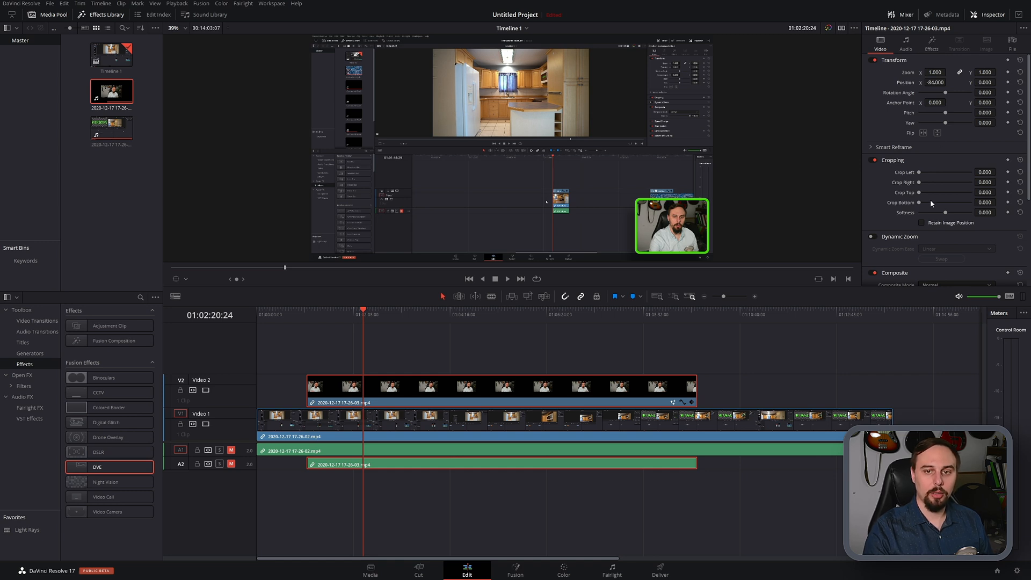
click(931, 43)
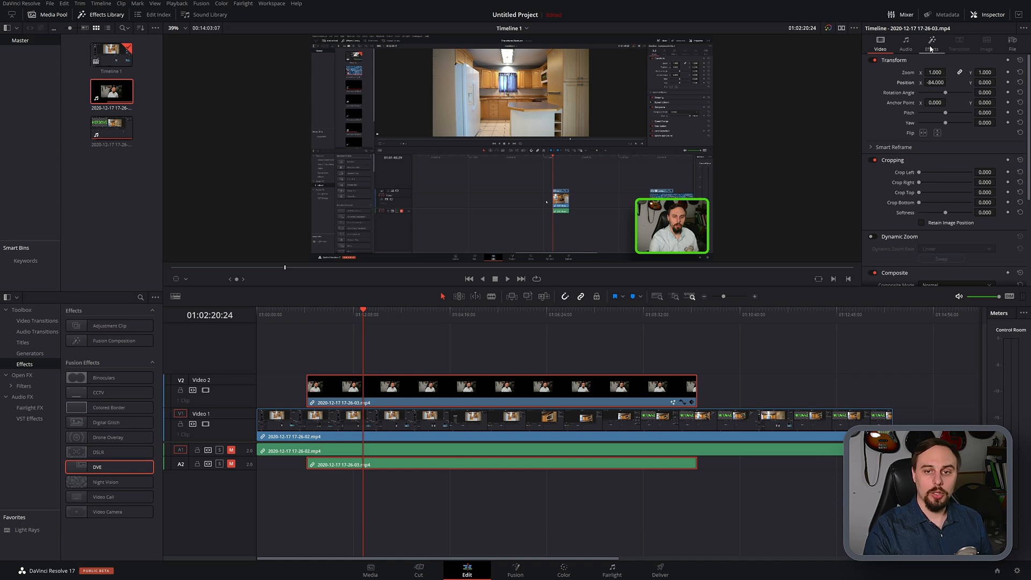
click(931, 49)
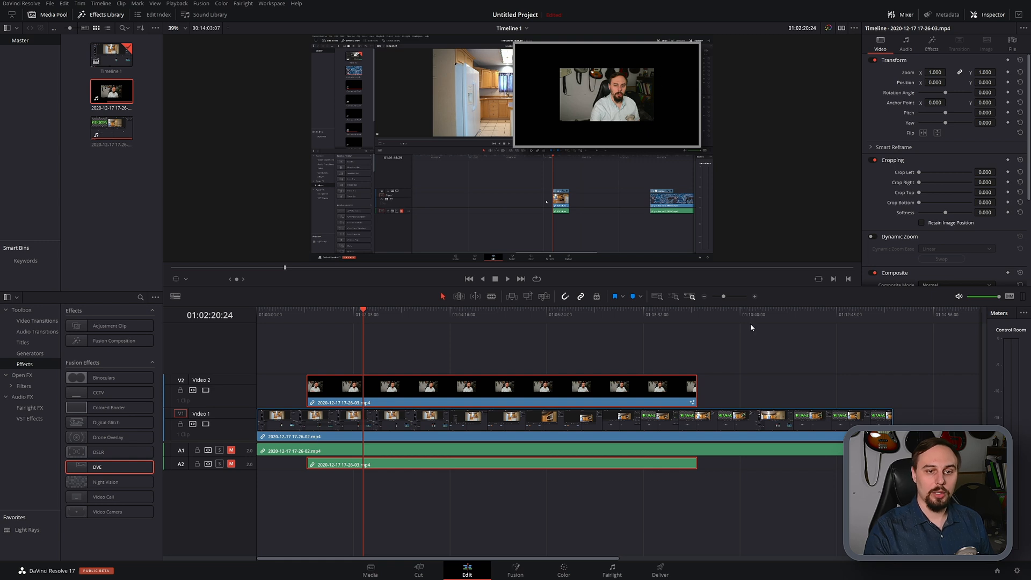
mouse_move(788, 165)
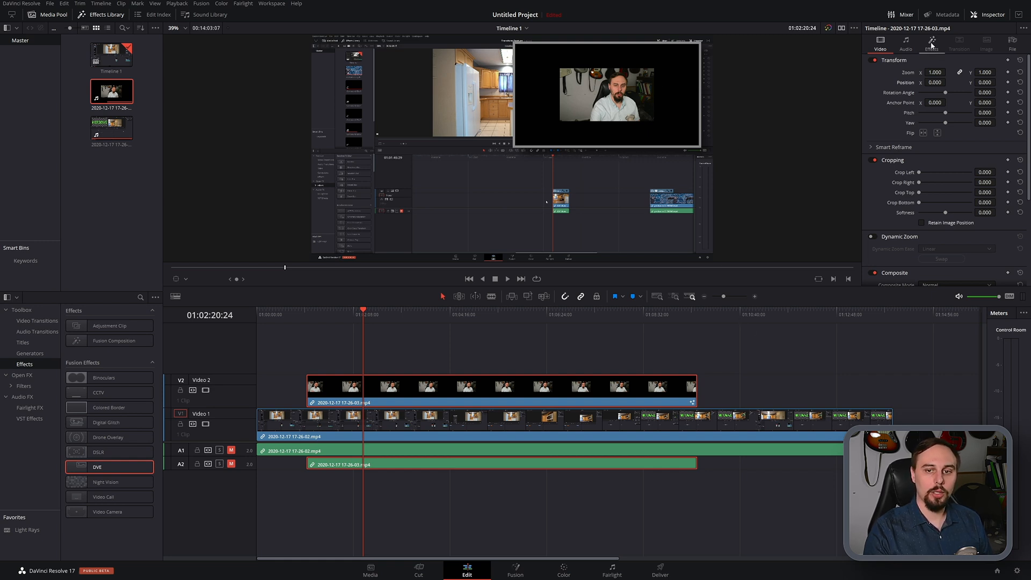
- Load the CAM TEST.setting file onto the DVE node, restoring border, shadow and placement
click(931, 43)
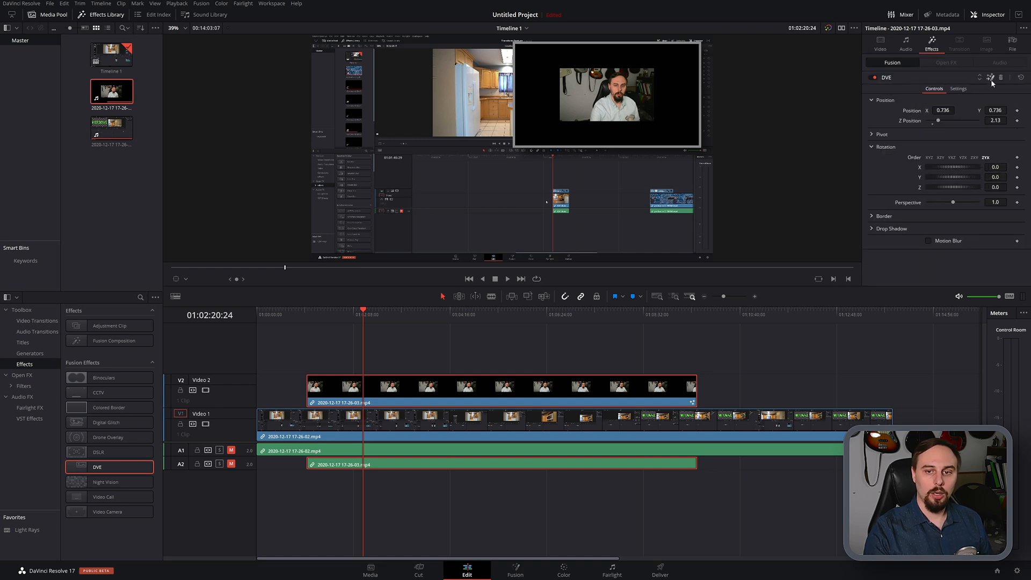
mouse_move(998, 212)
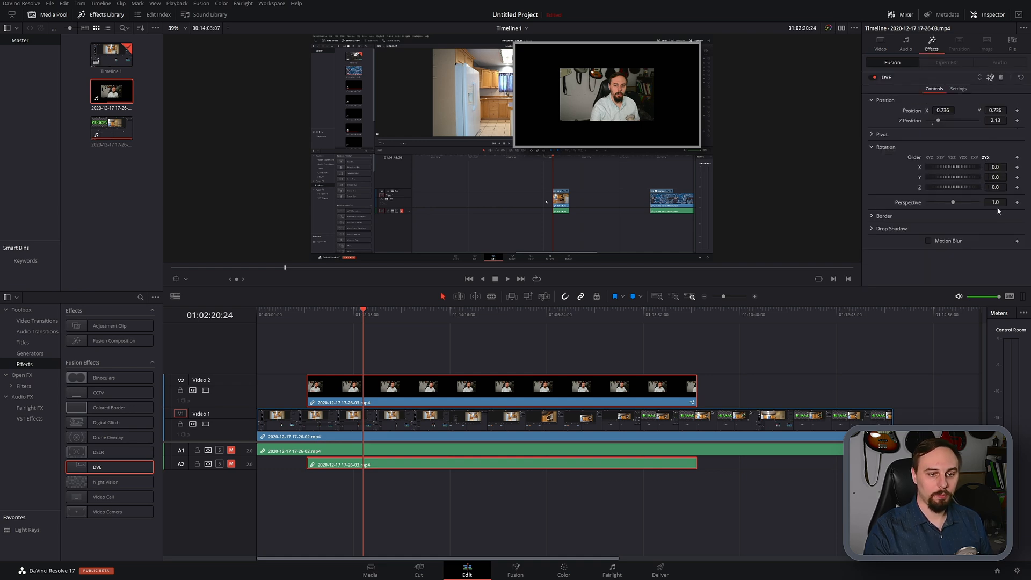
right_click(131, 427)
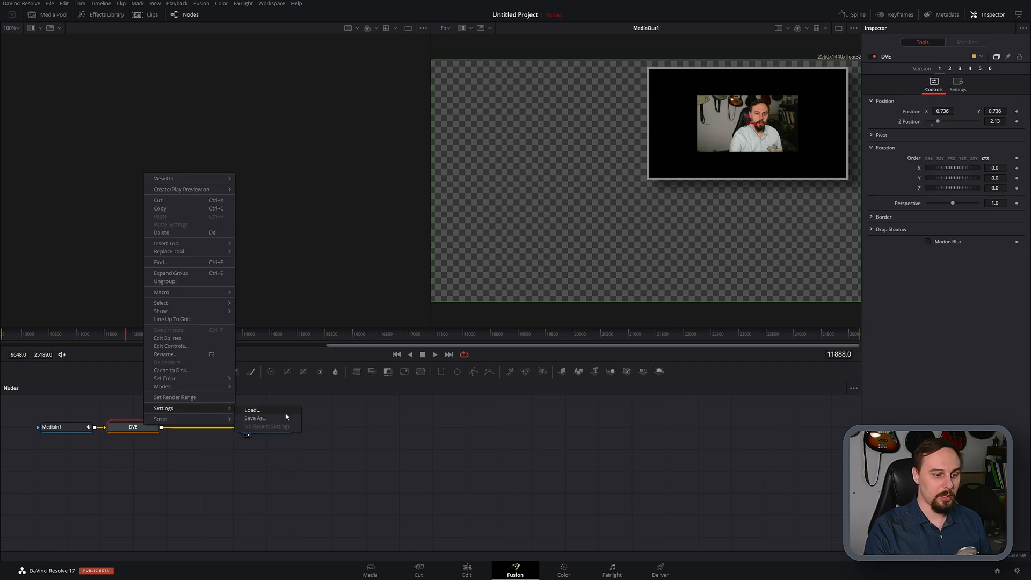
click(251, 409)
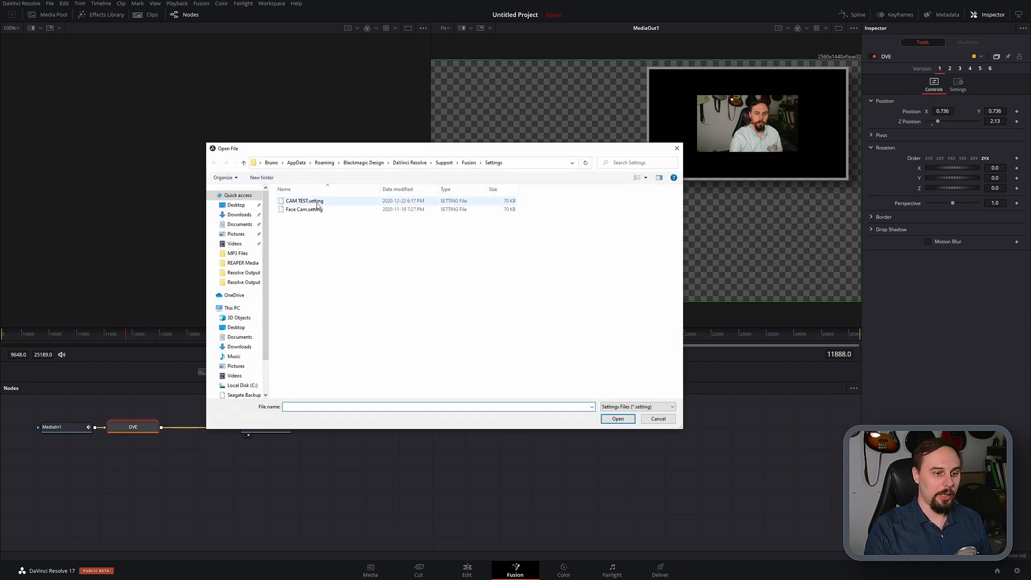
click(304, 200)
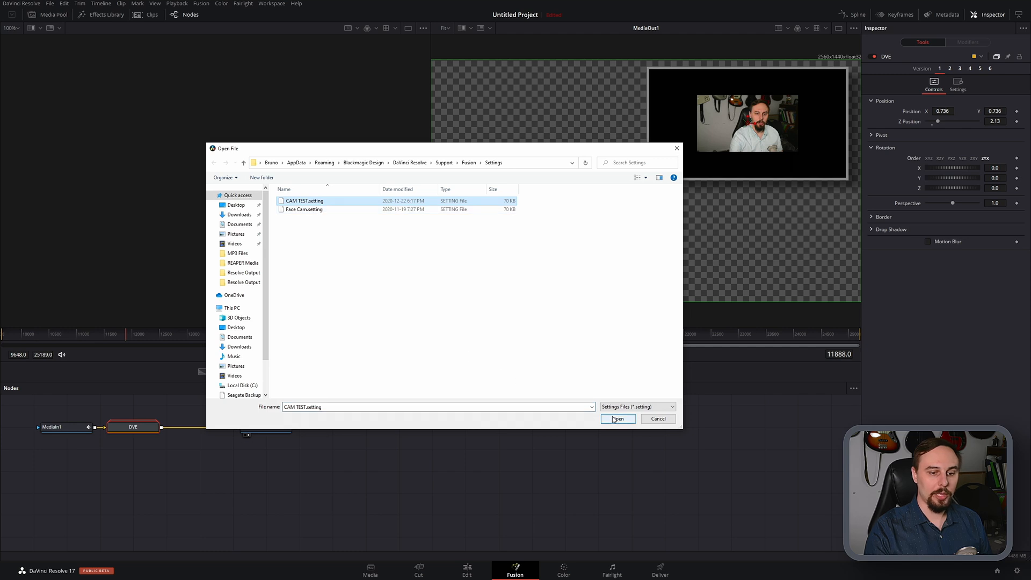
click(616, 419)
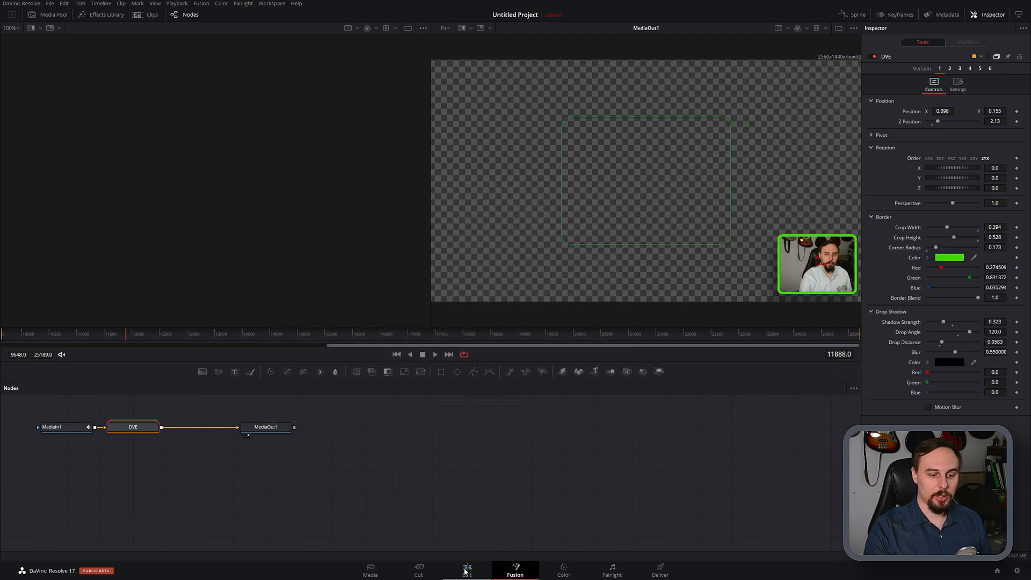
- Return to the Edit page and view the restored facecam's transform settings
click(467, 571)
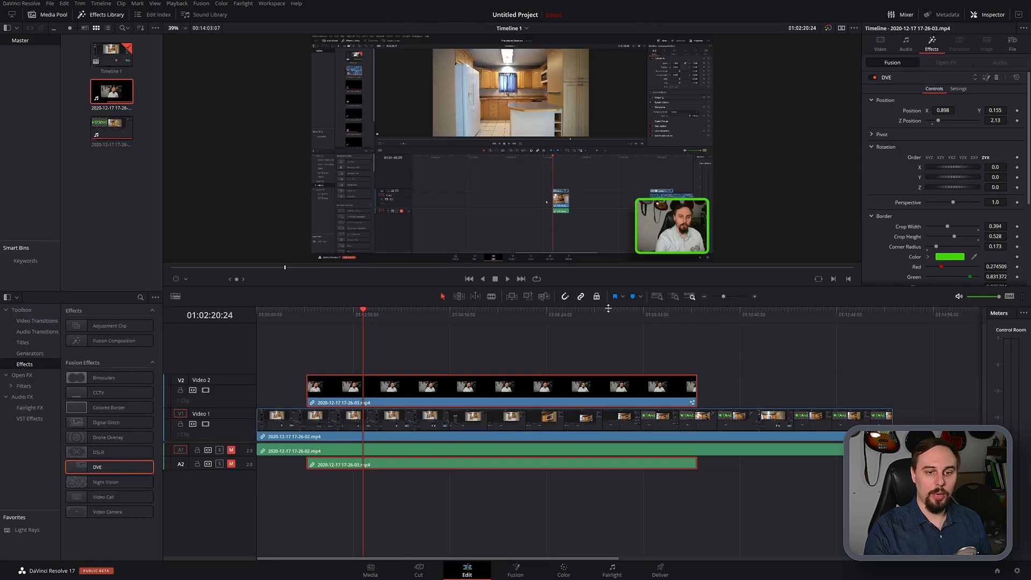
click(880, 42)
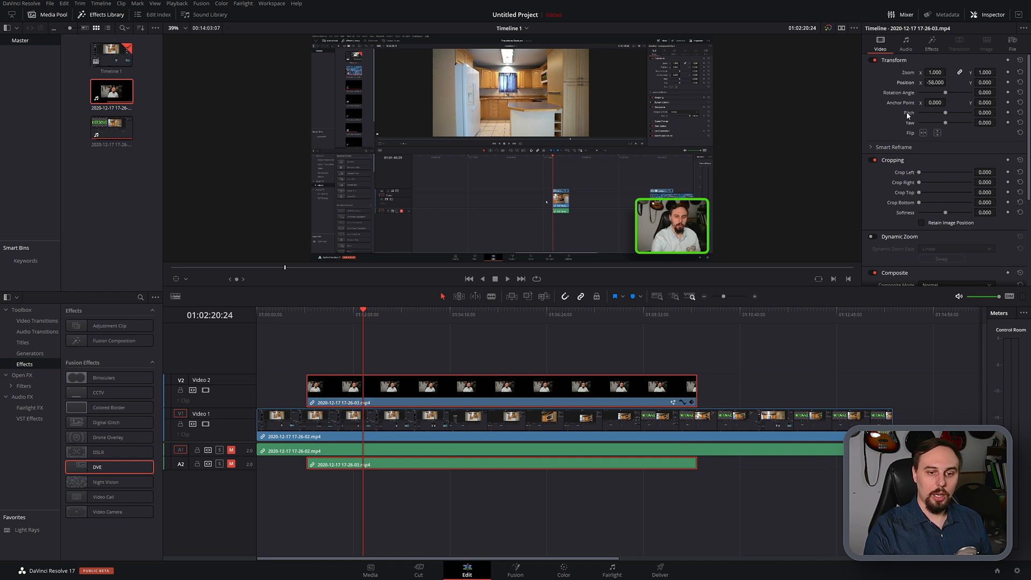
mouse_move(812, 169)
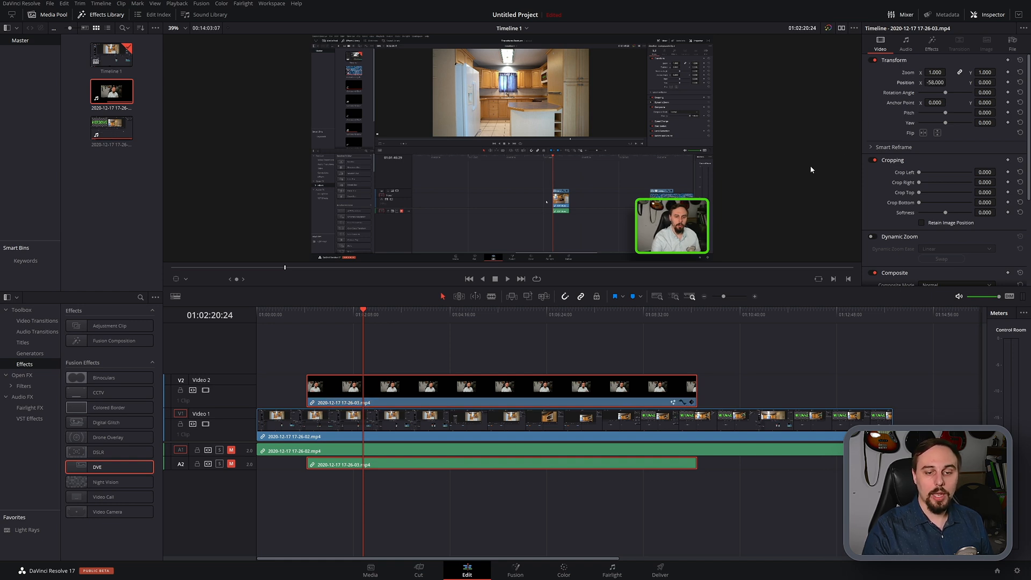